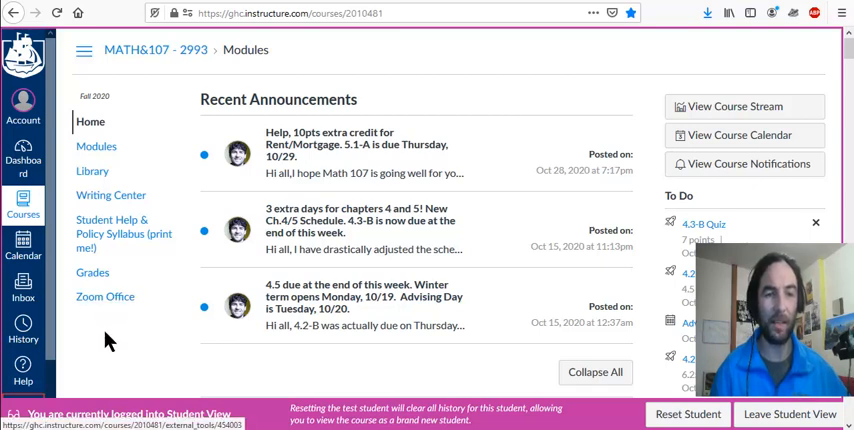
pyautogui.moveTo(148, 336)
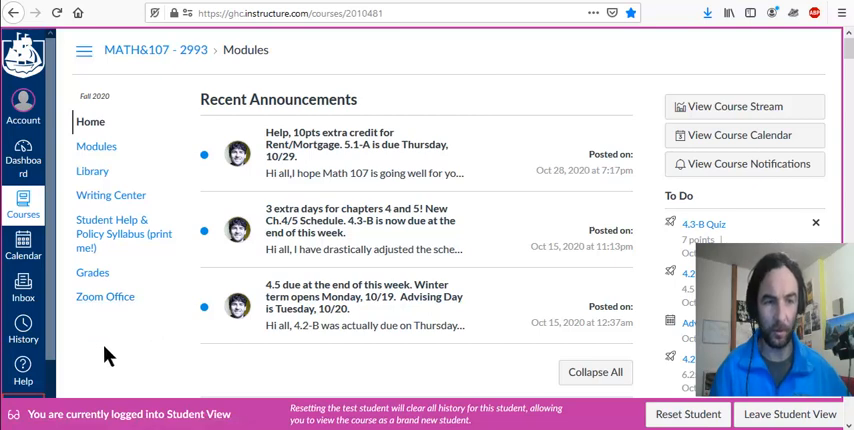
pyautogui.moveTo(128, 342)
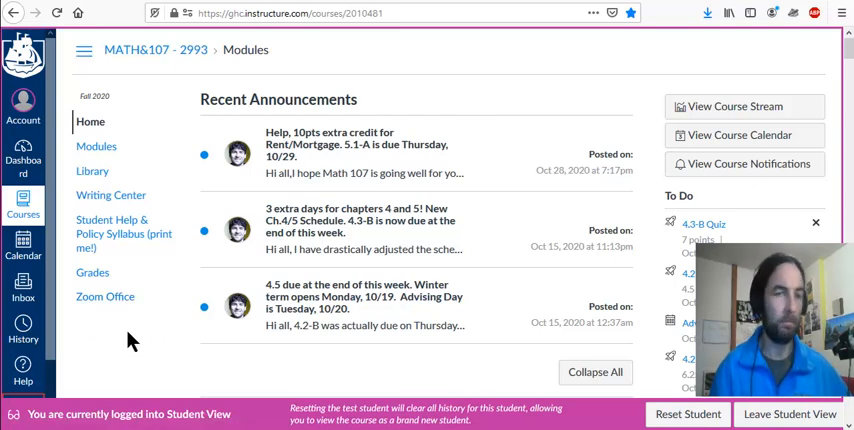
pyautogui.moveTo(118, 344)
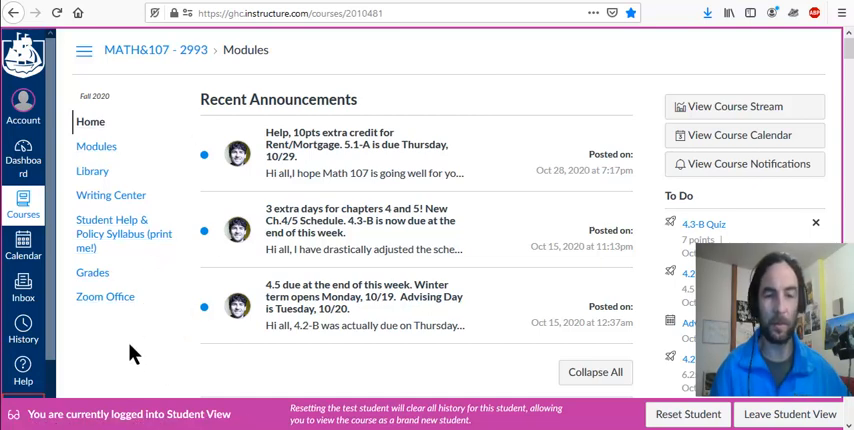
pyautogui.moveTo(124, 344)
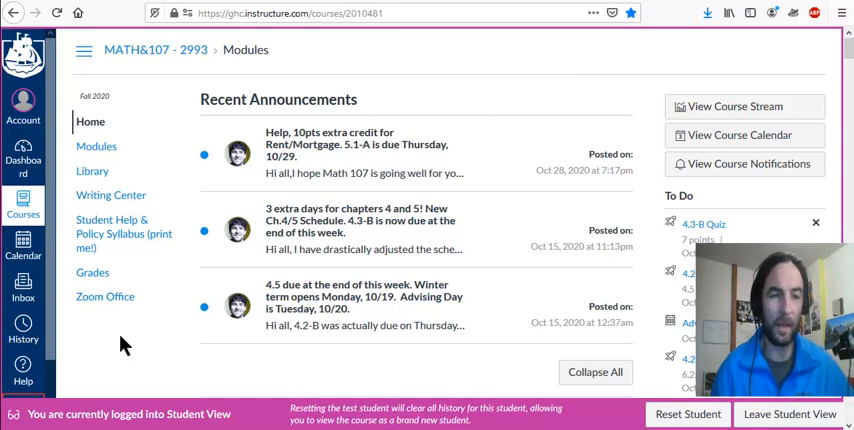
pyautogui.moveTo(120, 334)
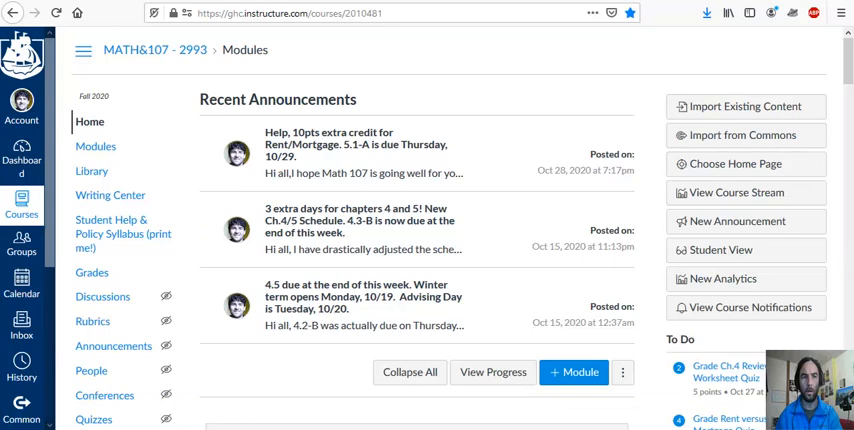
pyautogui.moveTo(428, 268)
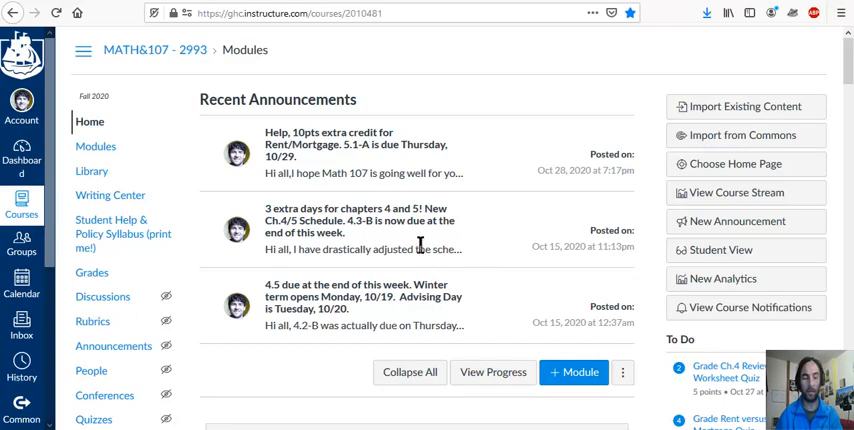
# In the course's external apps, filter for 'redirect' and open the Redirect Tool card
pyautogui.scroll(-3)
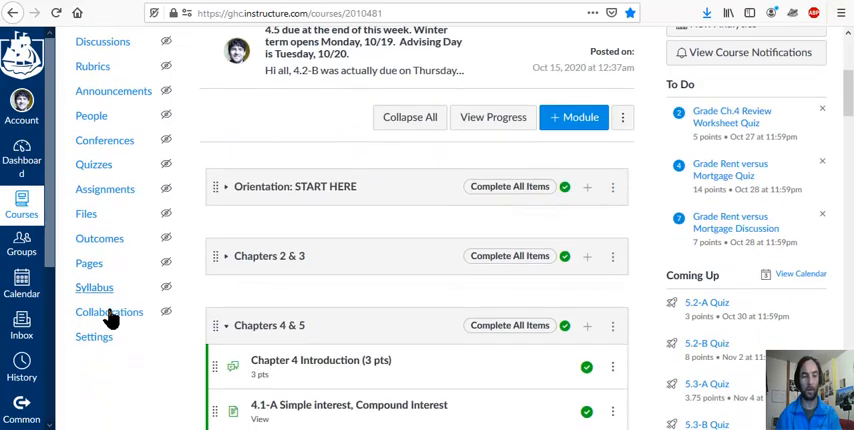
pyautogui.click(94, 336)
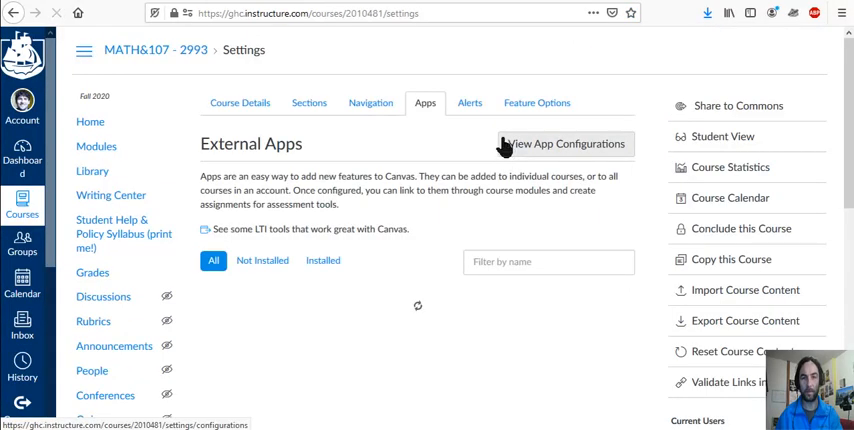
pyautogui.moveTo(424, 104)
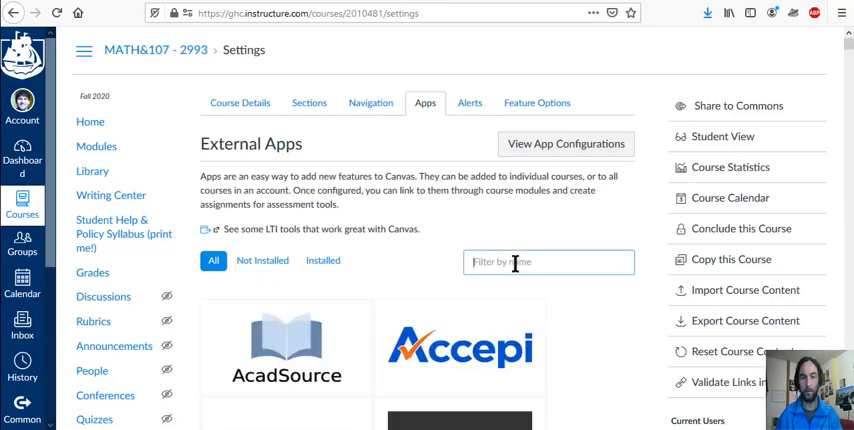
pyautogui.write('redirect')
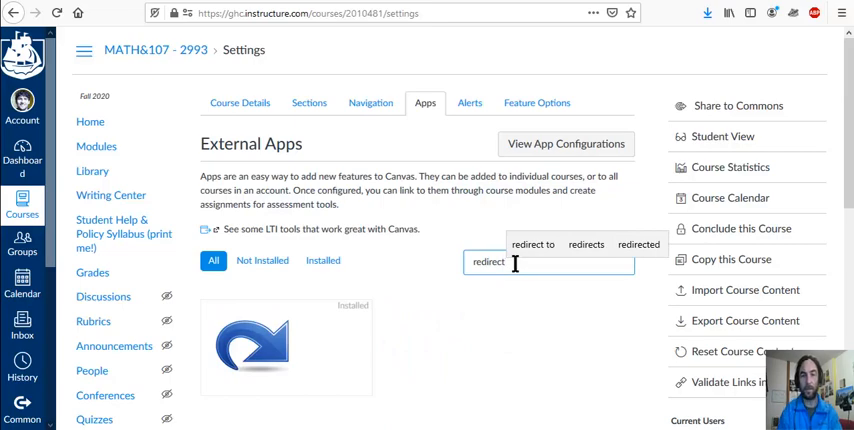
pyautogui.moveTo(290, 350)
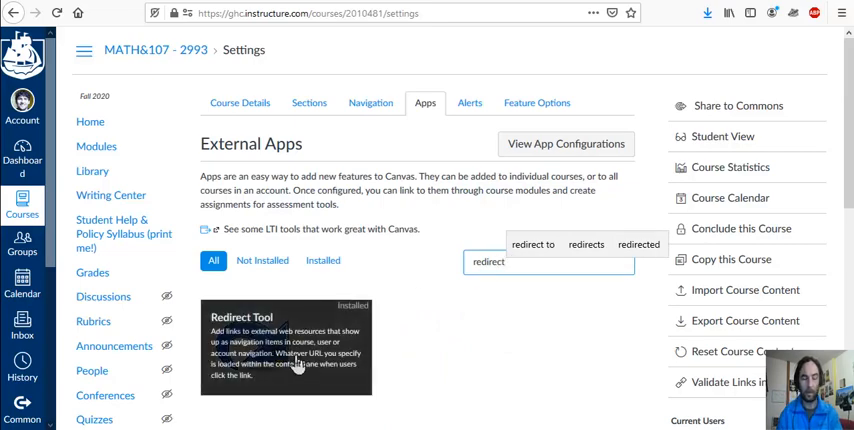
pyautogui.click(284, 344)
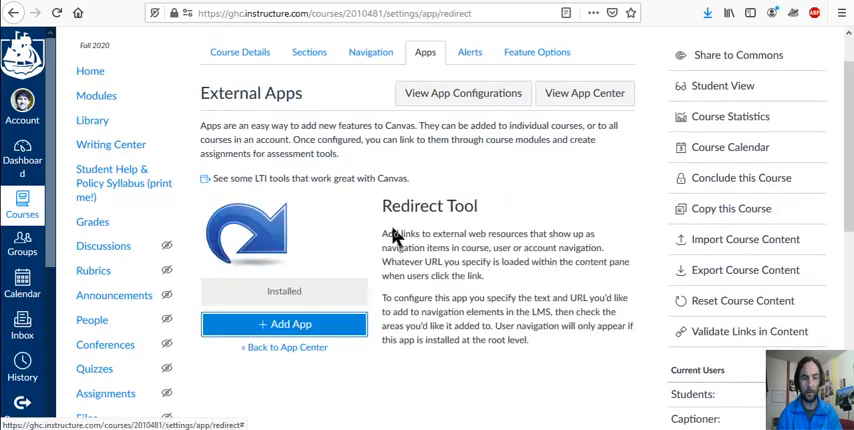
pyautogui.moveTo(384, 340)
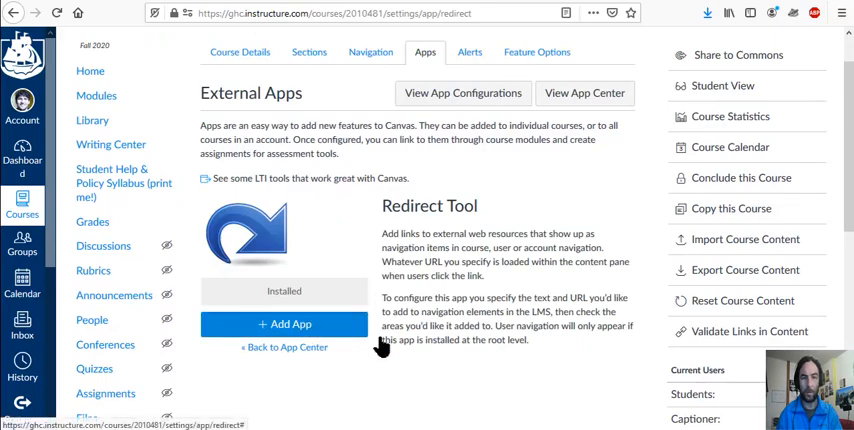
# Start a new redirect link and name it 'Zoom Office'
pyautogui.click(284, 324)
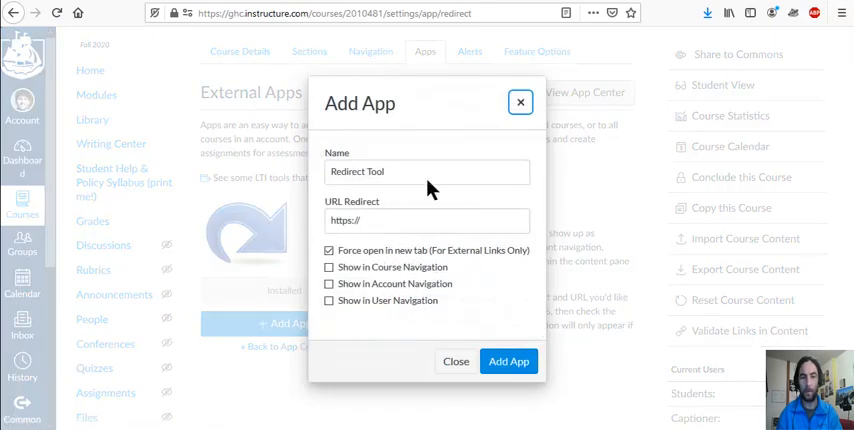
pyautogui.tripleClick(428, 172)
pyautogui.write('Zoom Off')
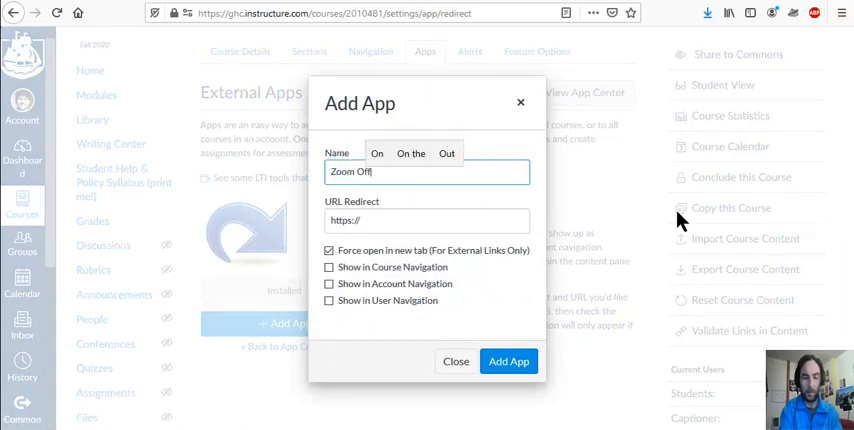
pyautogui.write('ice')
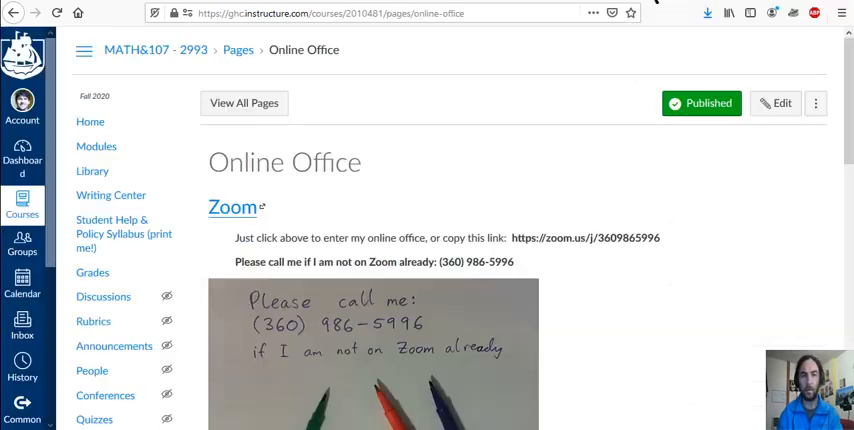
pyautogui.moveTo(436, 182)
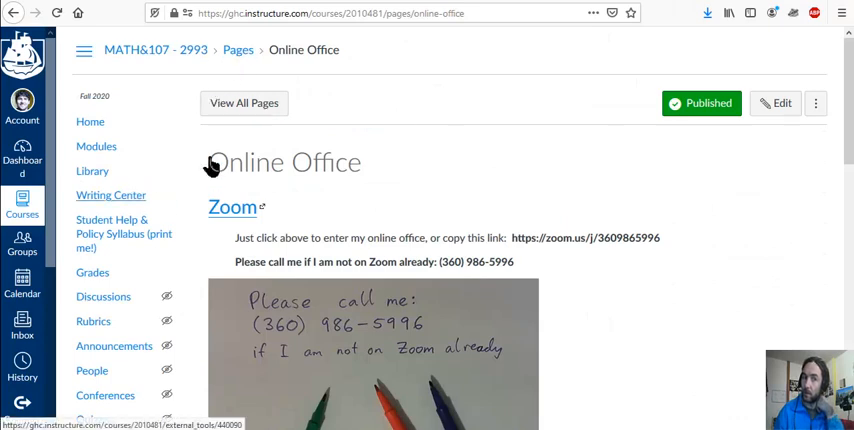
pyautogui.moveTo(576, 32)
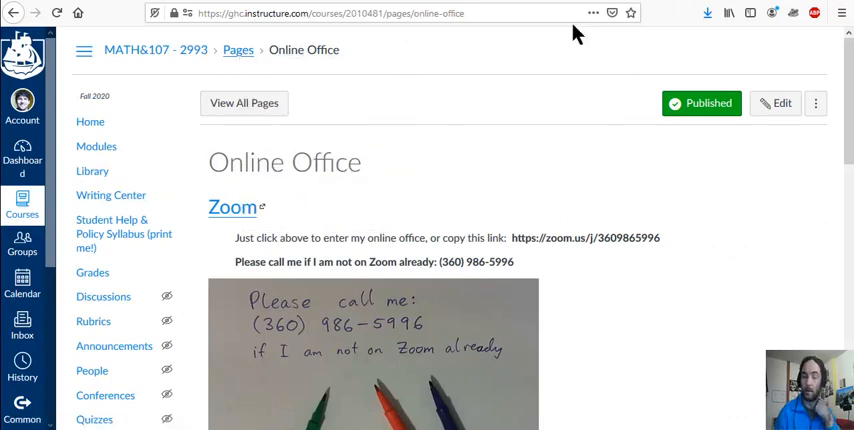
pyautogui.scroll(-3)
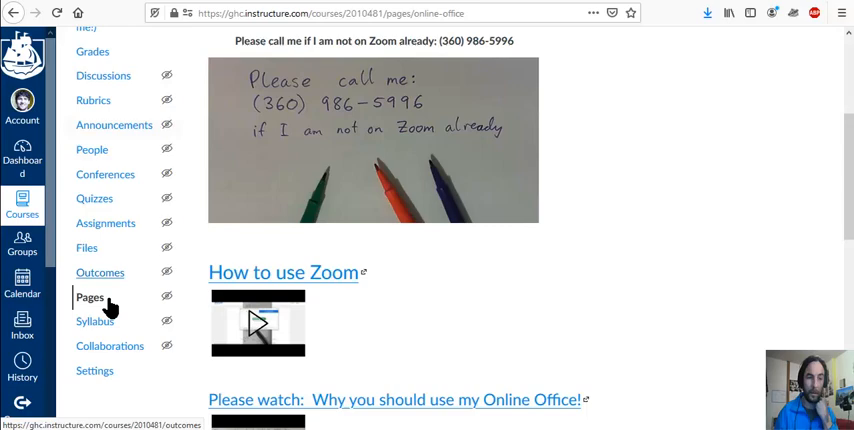
pyautogui.click(90, 296)
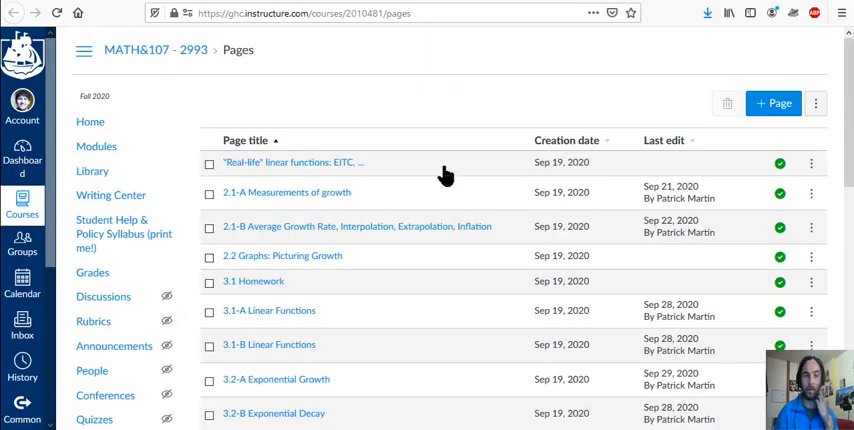
pyautogui.scroll(-3)
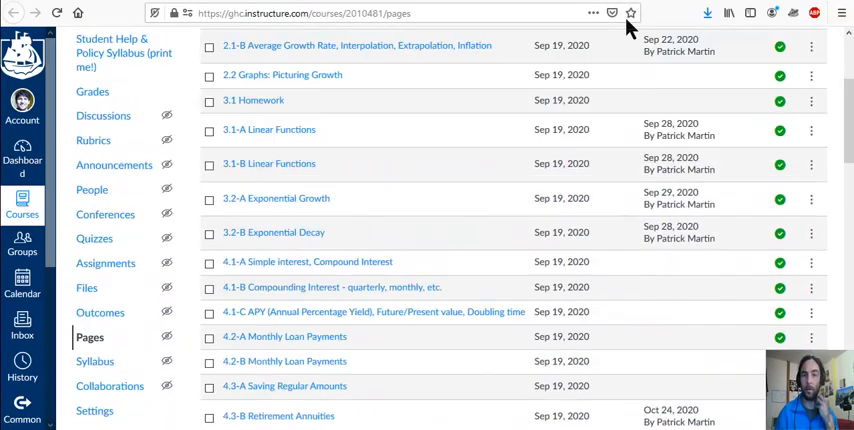
pyautogui.click(290, 336)
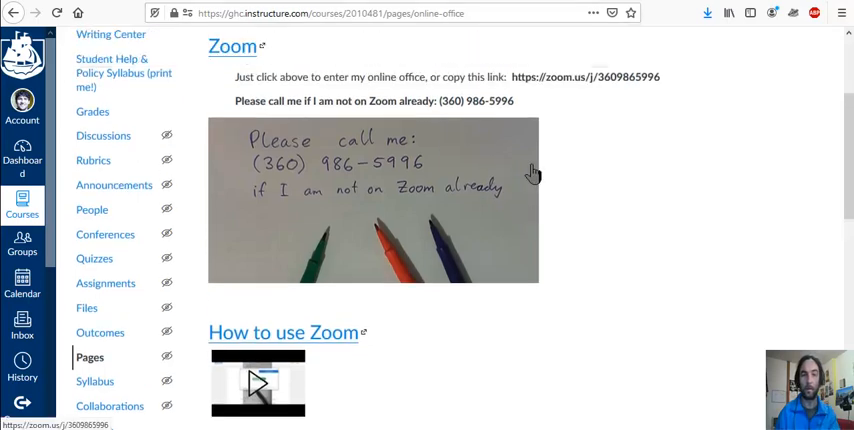
pyautogui.click(330, 12)
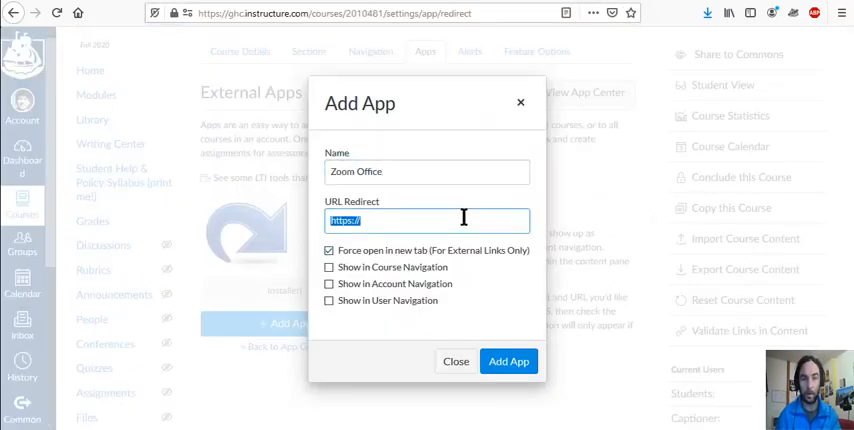
# Point the link at the online-office course page, disable new-tab opening, show it in Course Navigation, and add it
pyautogui.write('ure.com/courses/2010481/pages/online-office')
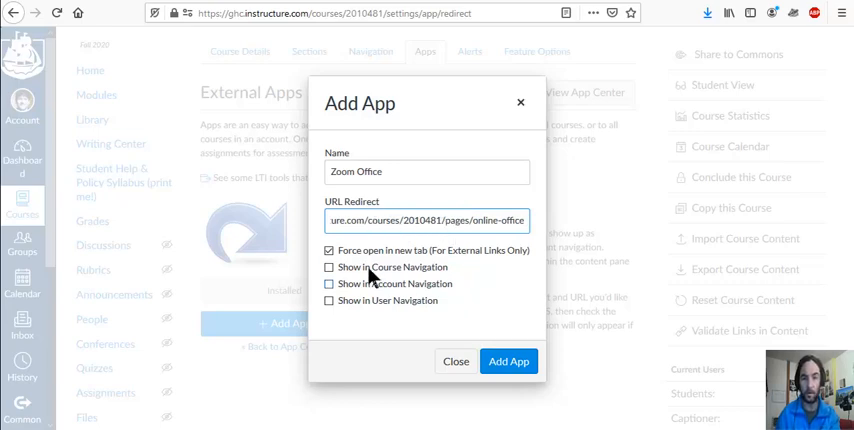
pyautogui.click(328, 250)
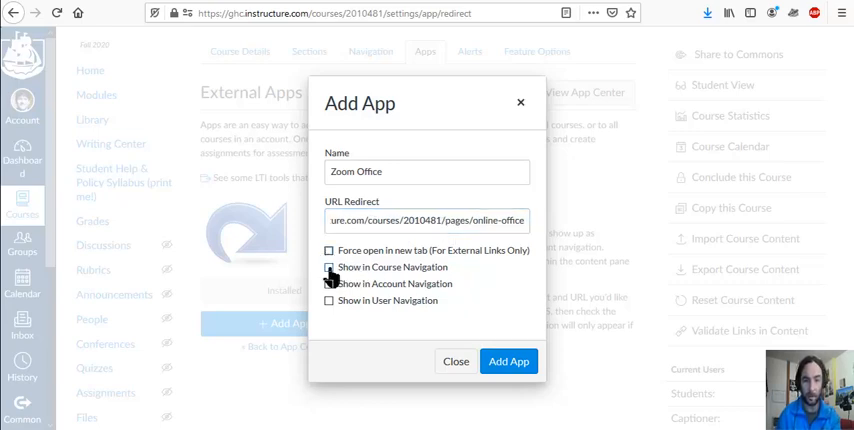
pyautogui.click(328, 268)
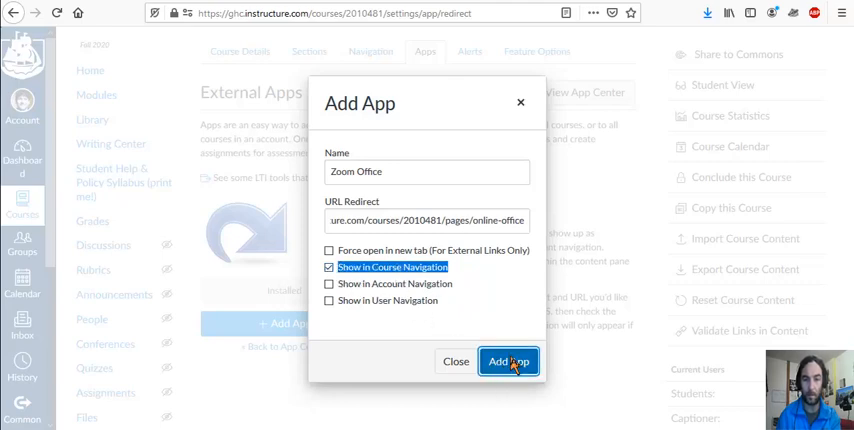
pyautogui.click(508, 360)
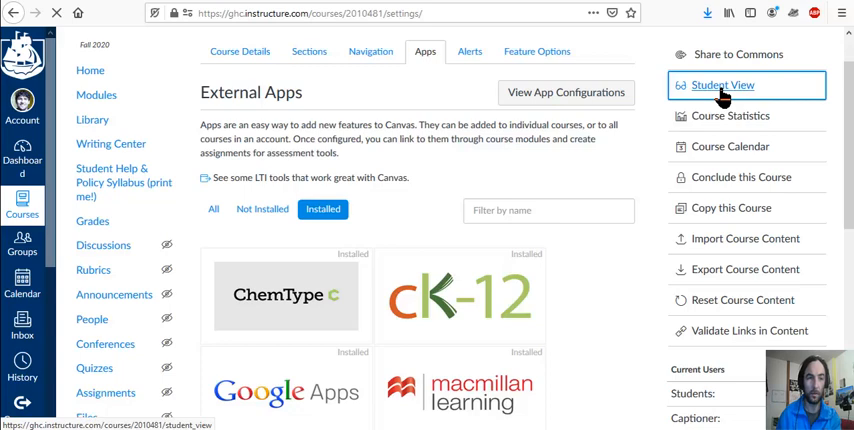
# Switch to Student View to check the Zoom Office entry in the course menu
pyautogui.click(722, 84)
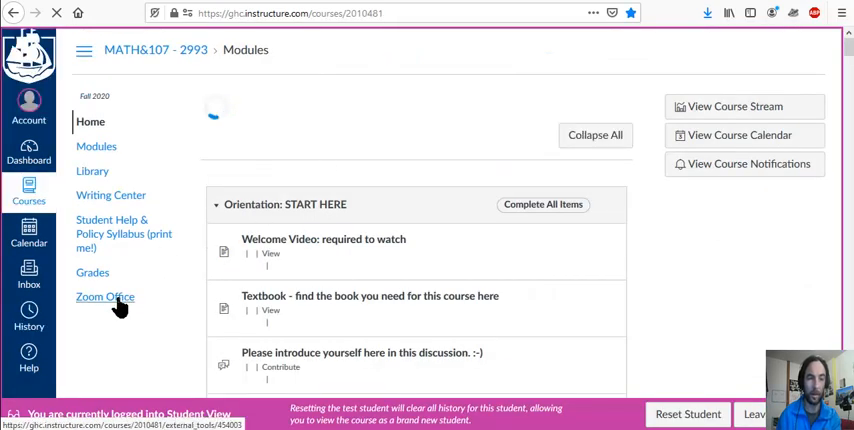